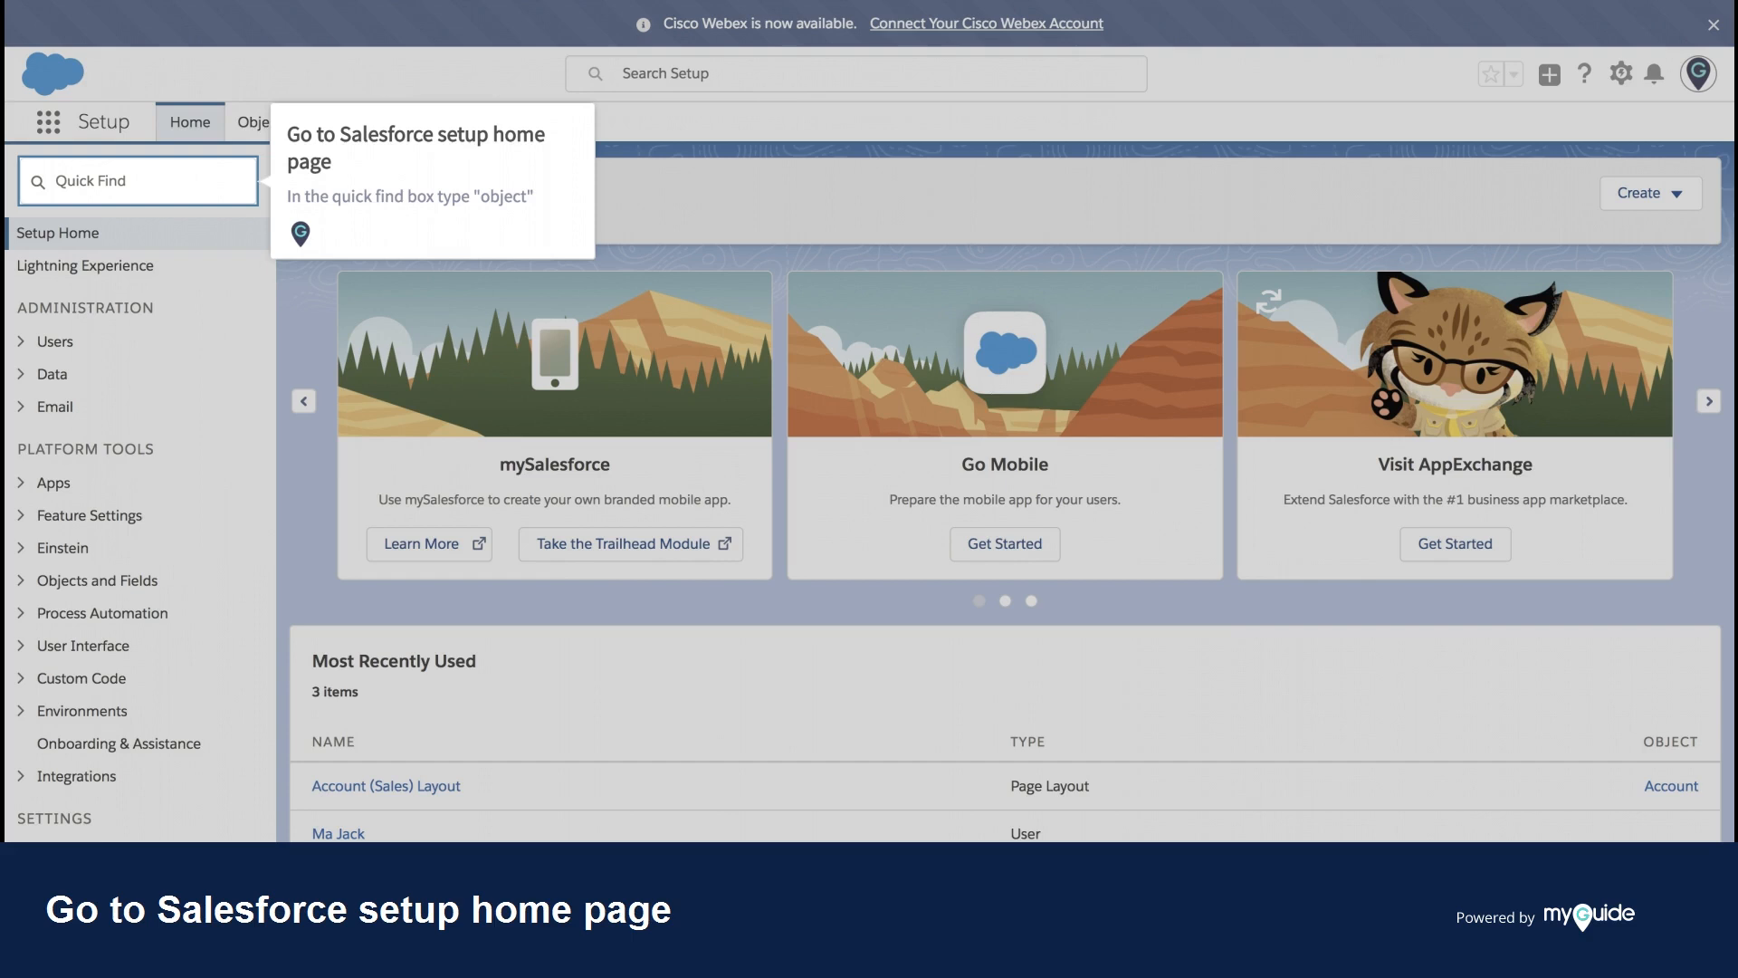
Search Setup for 'object' and open Object Manager.
text(object)
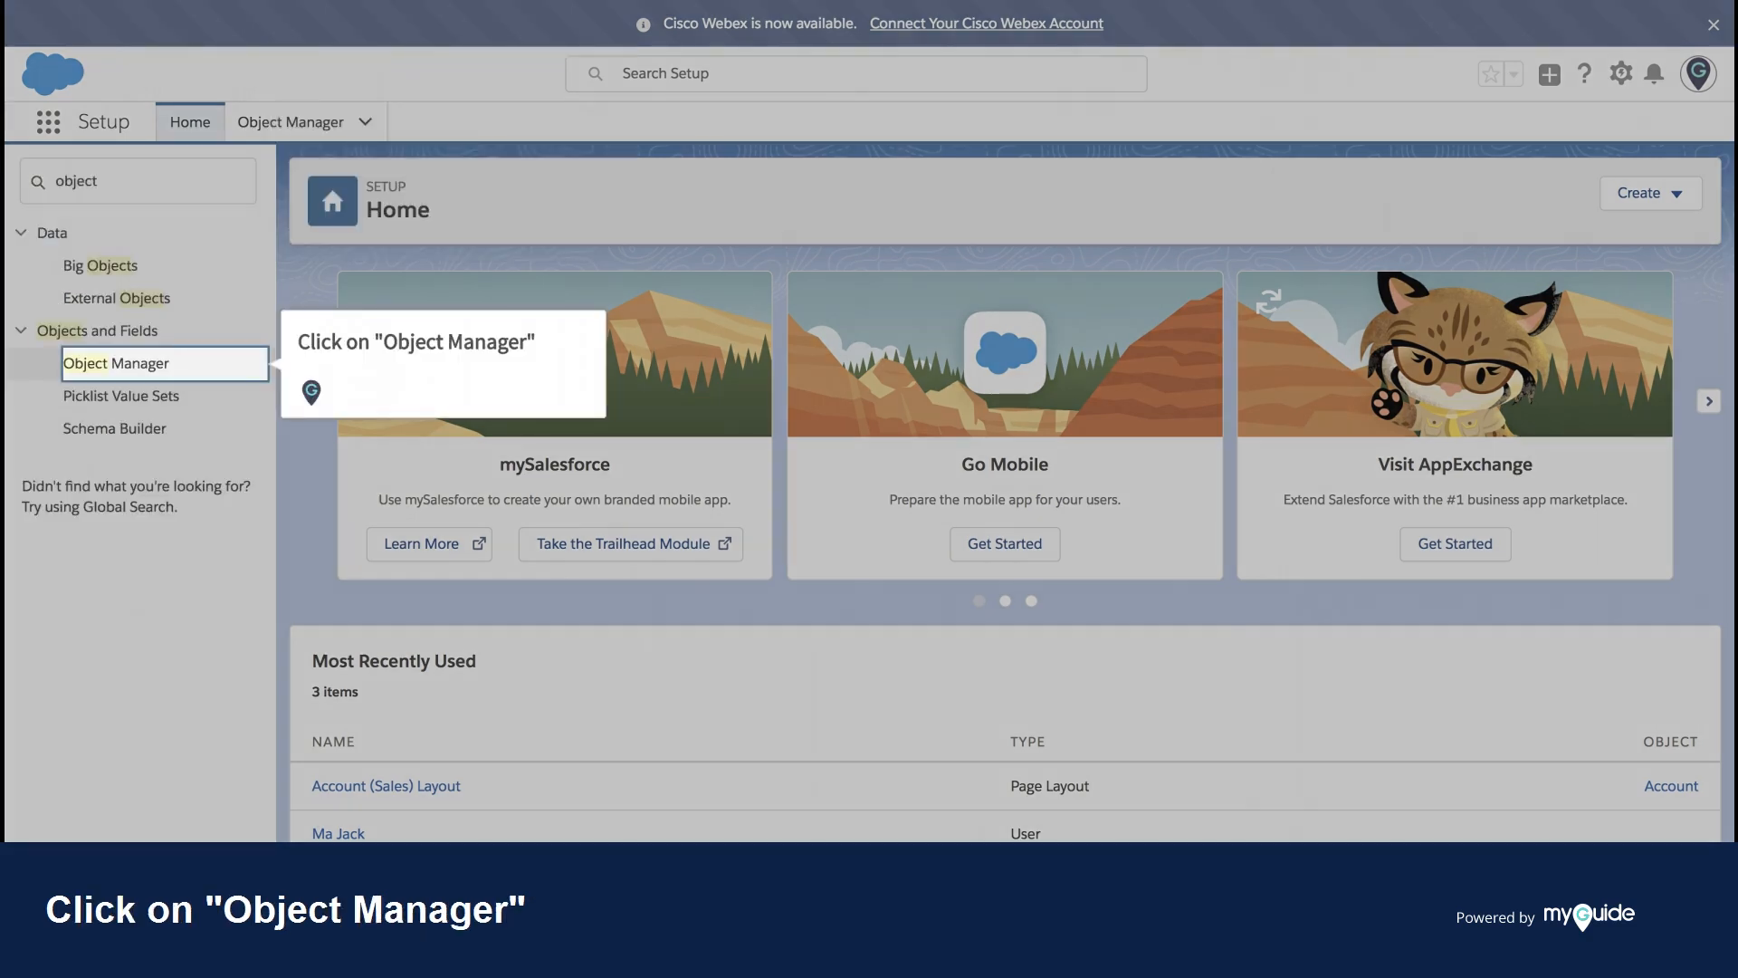
click(291, 122)
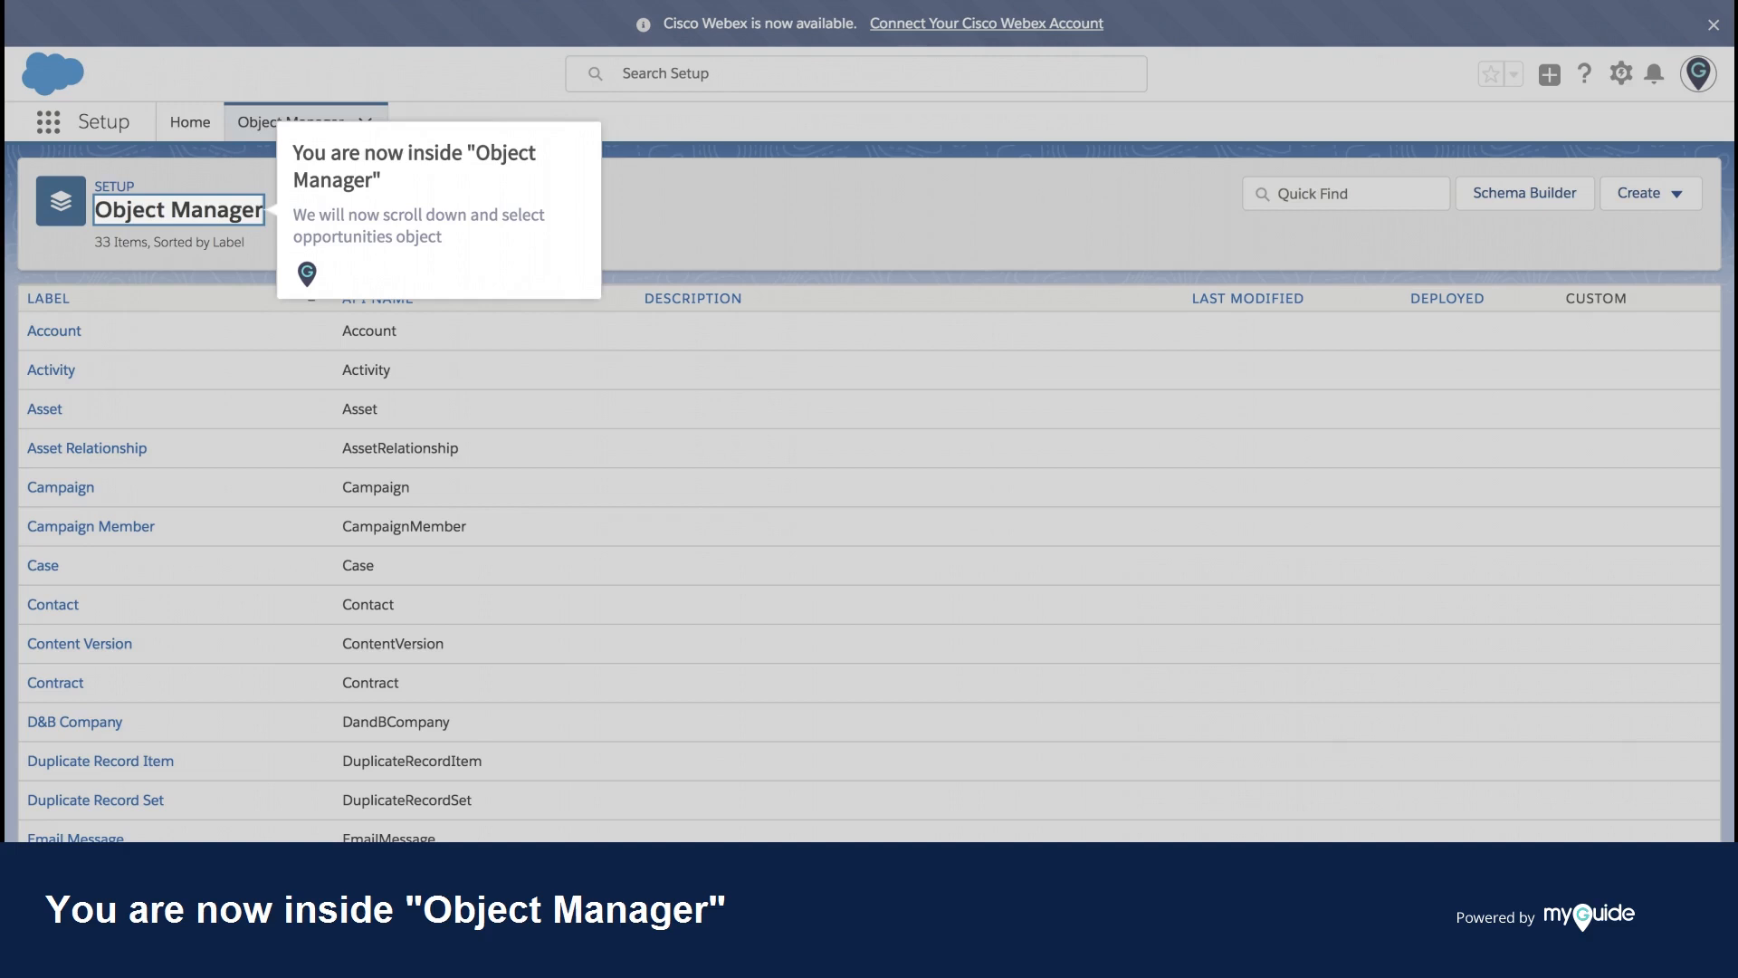
Scroll the object list and open the Opportunity object.
scroll(down, 3)
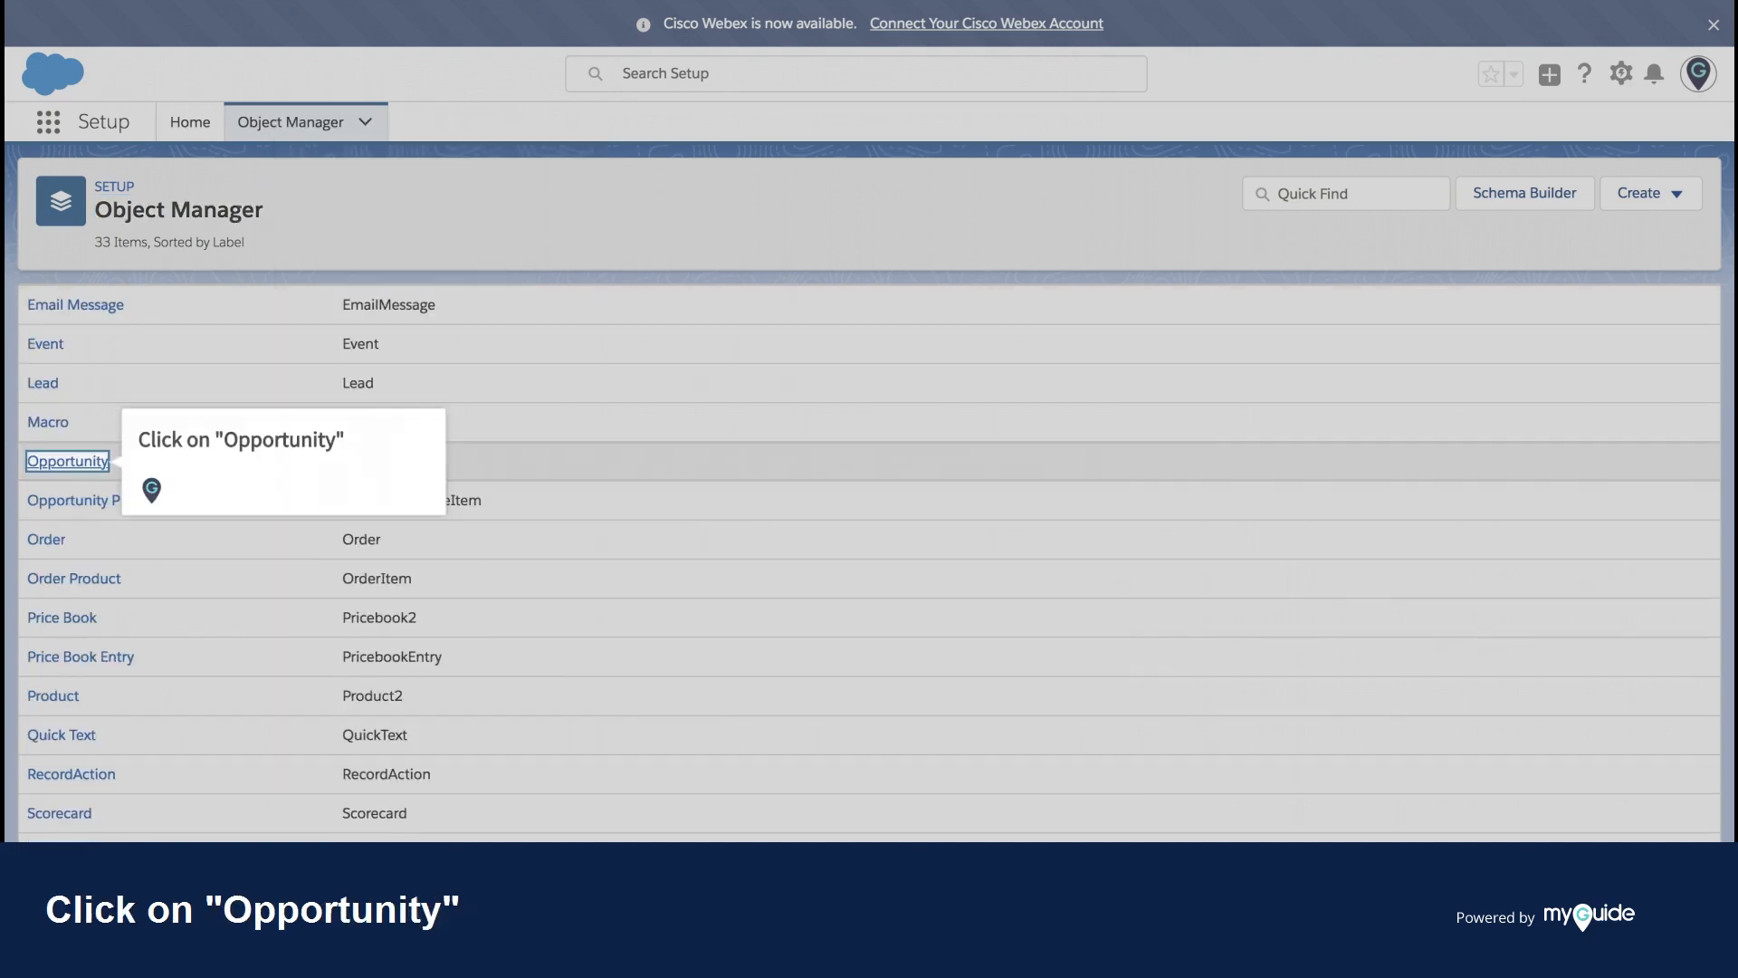
click(66, 460)
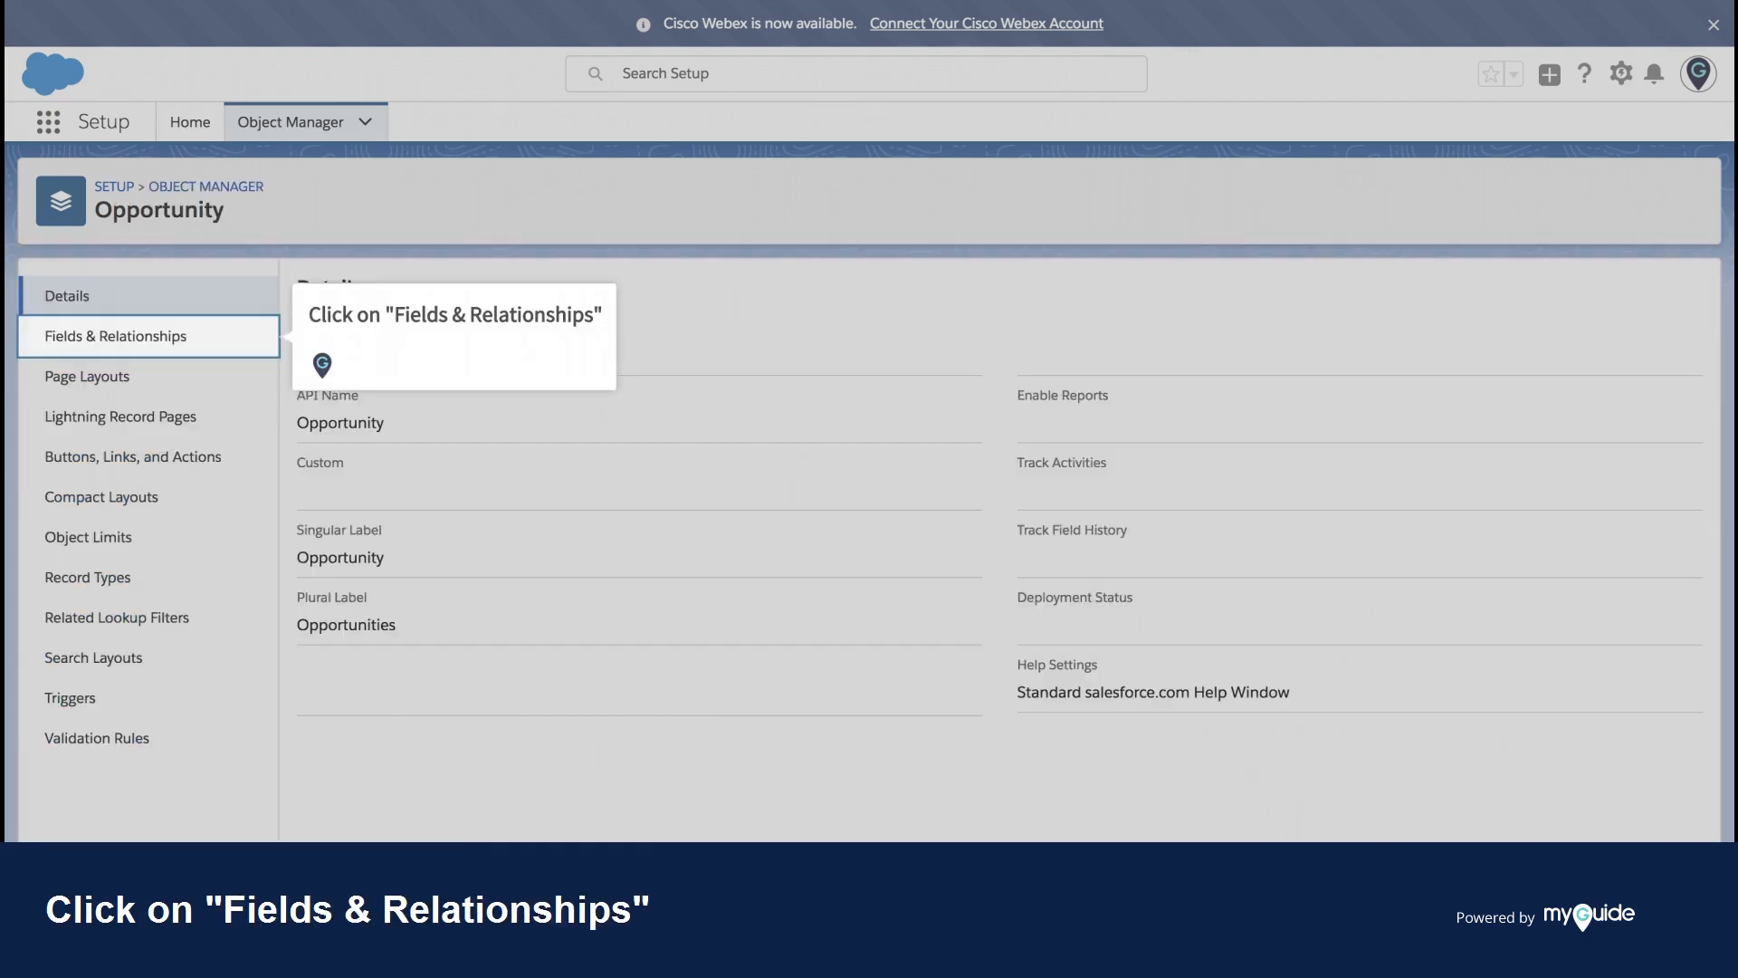
Start a new custom field from Opportunity's Fields & Relationships.
click(115, 336)
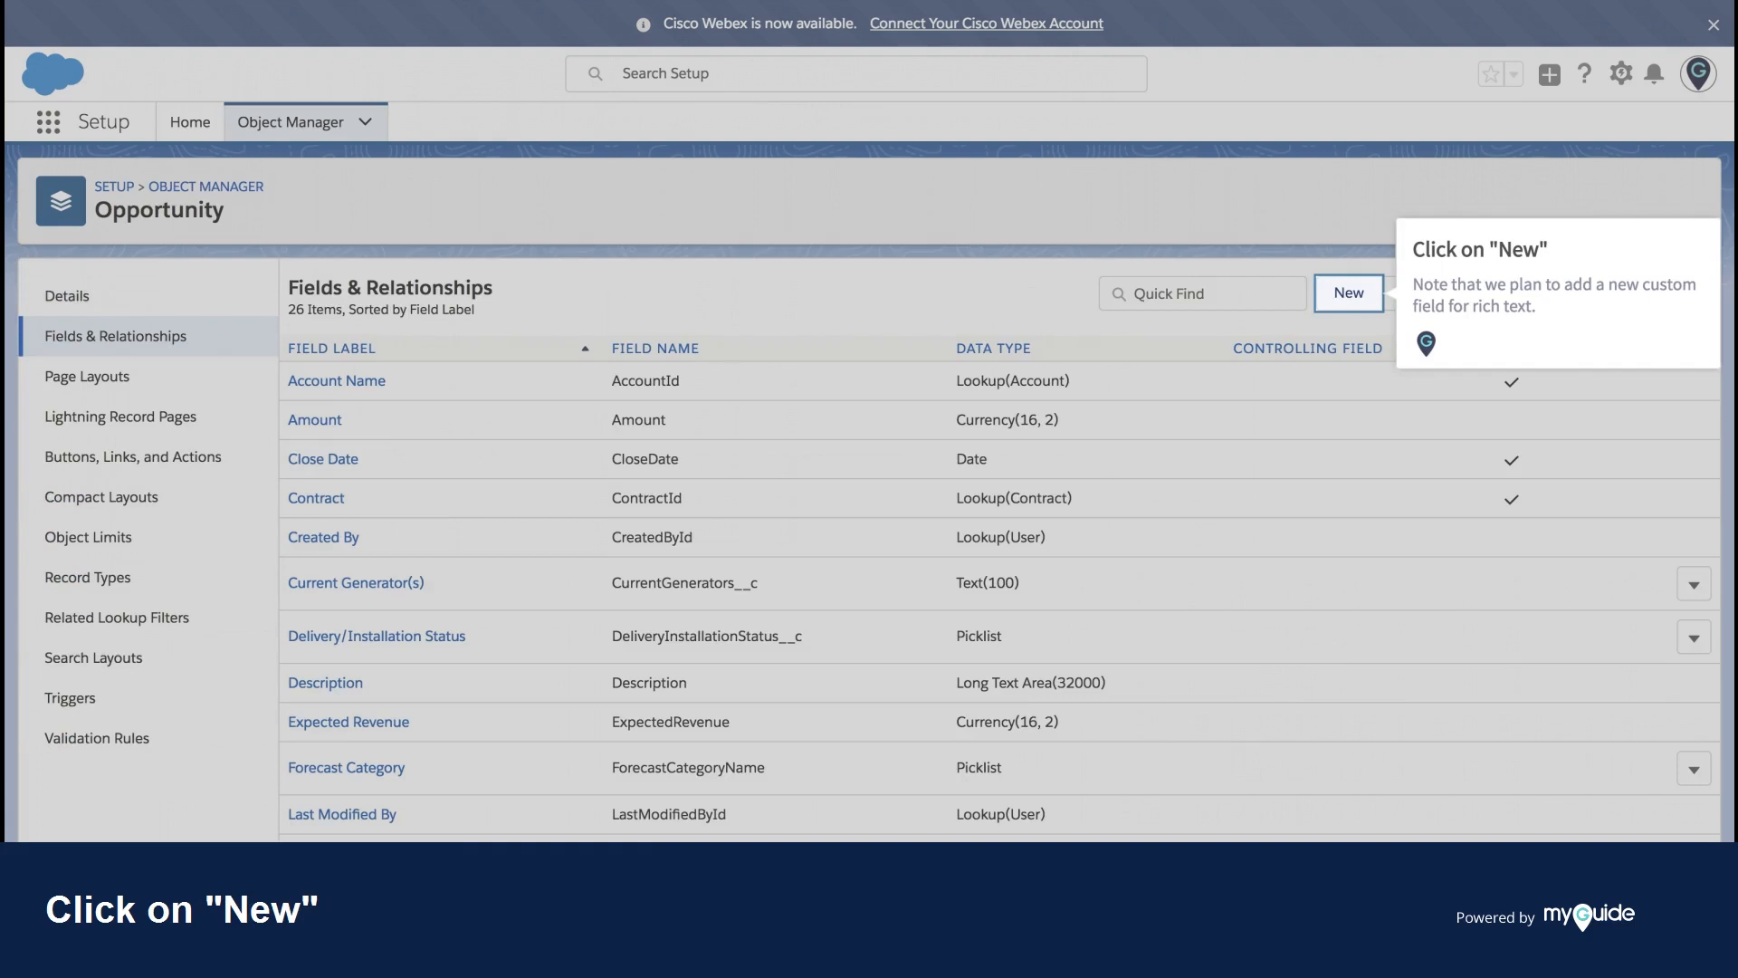
click(1347, 292)
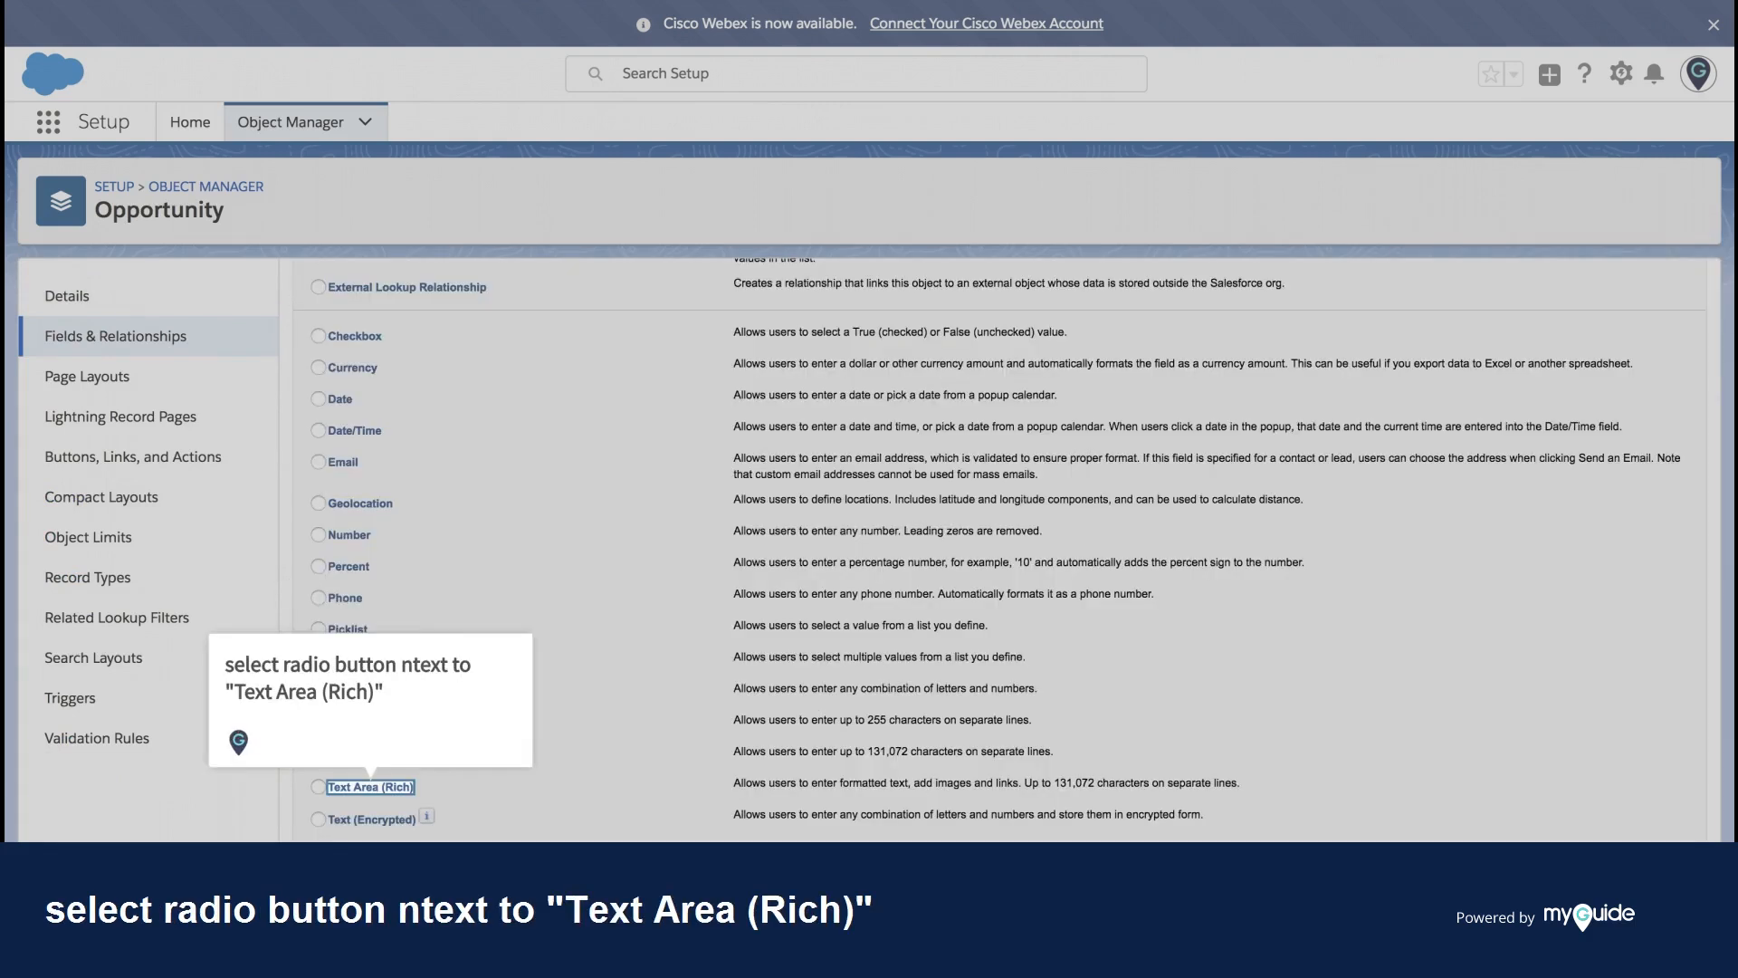
Create the Text Area (Rich) field 'Notes', accepting default security and all page layouts.
click(320, 786)
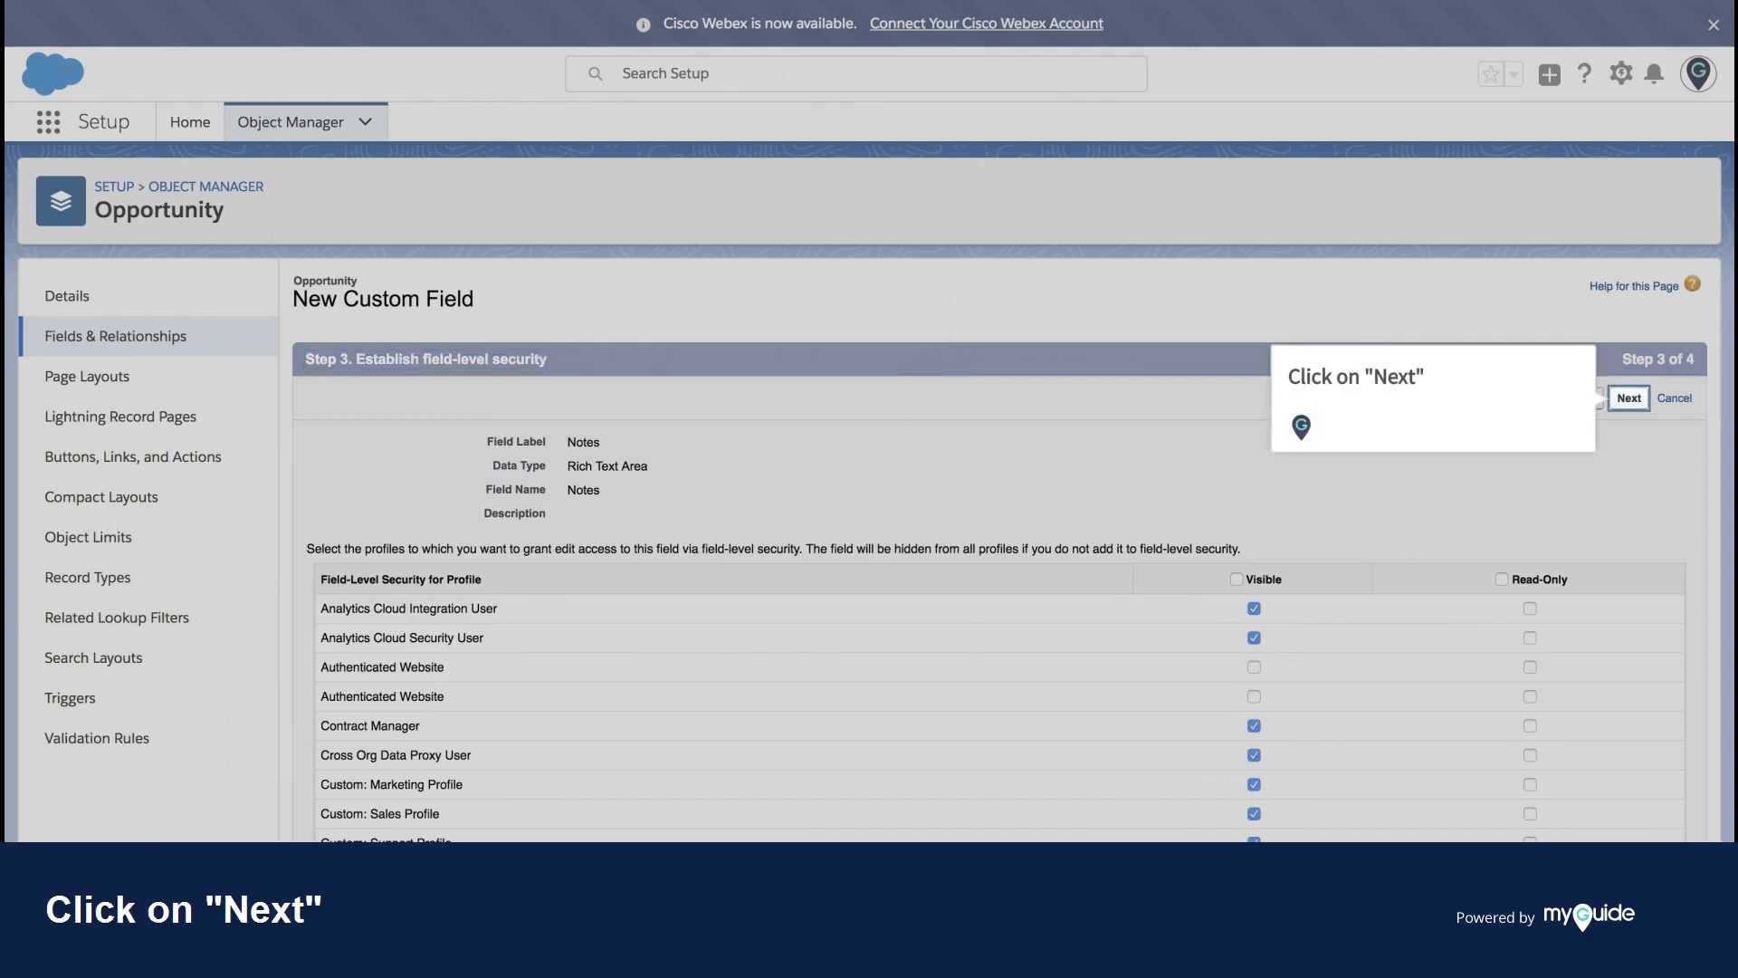
click(1627, 396)
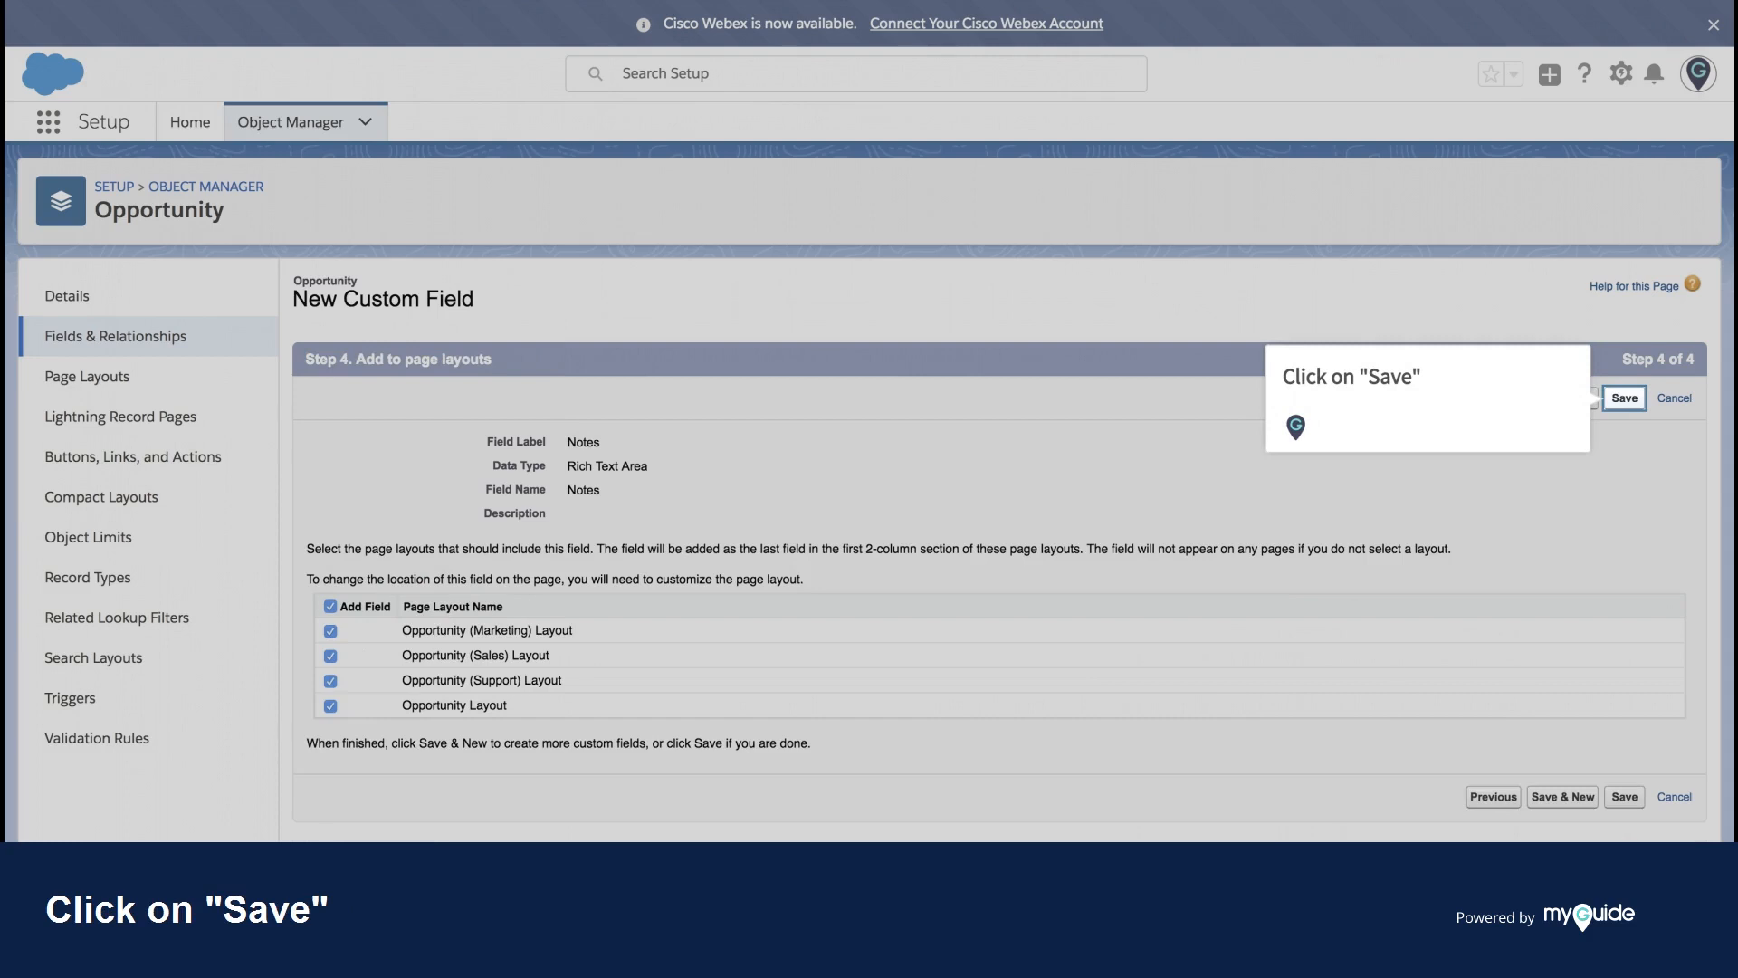
click(1623, 398)
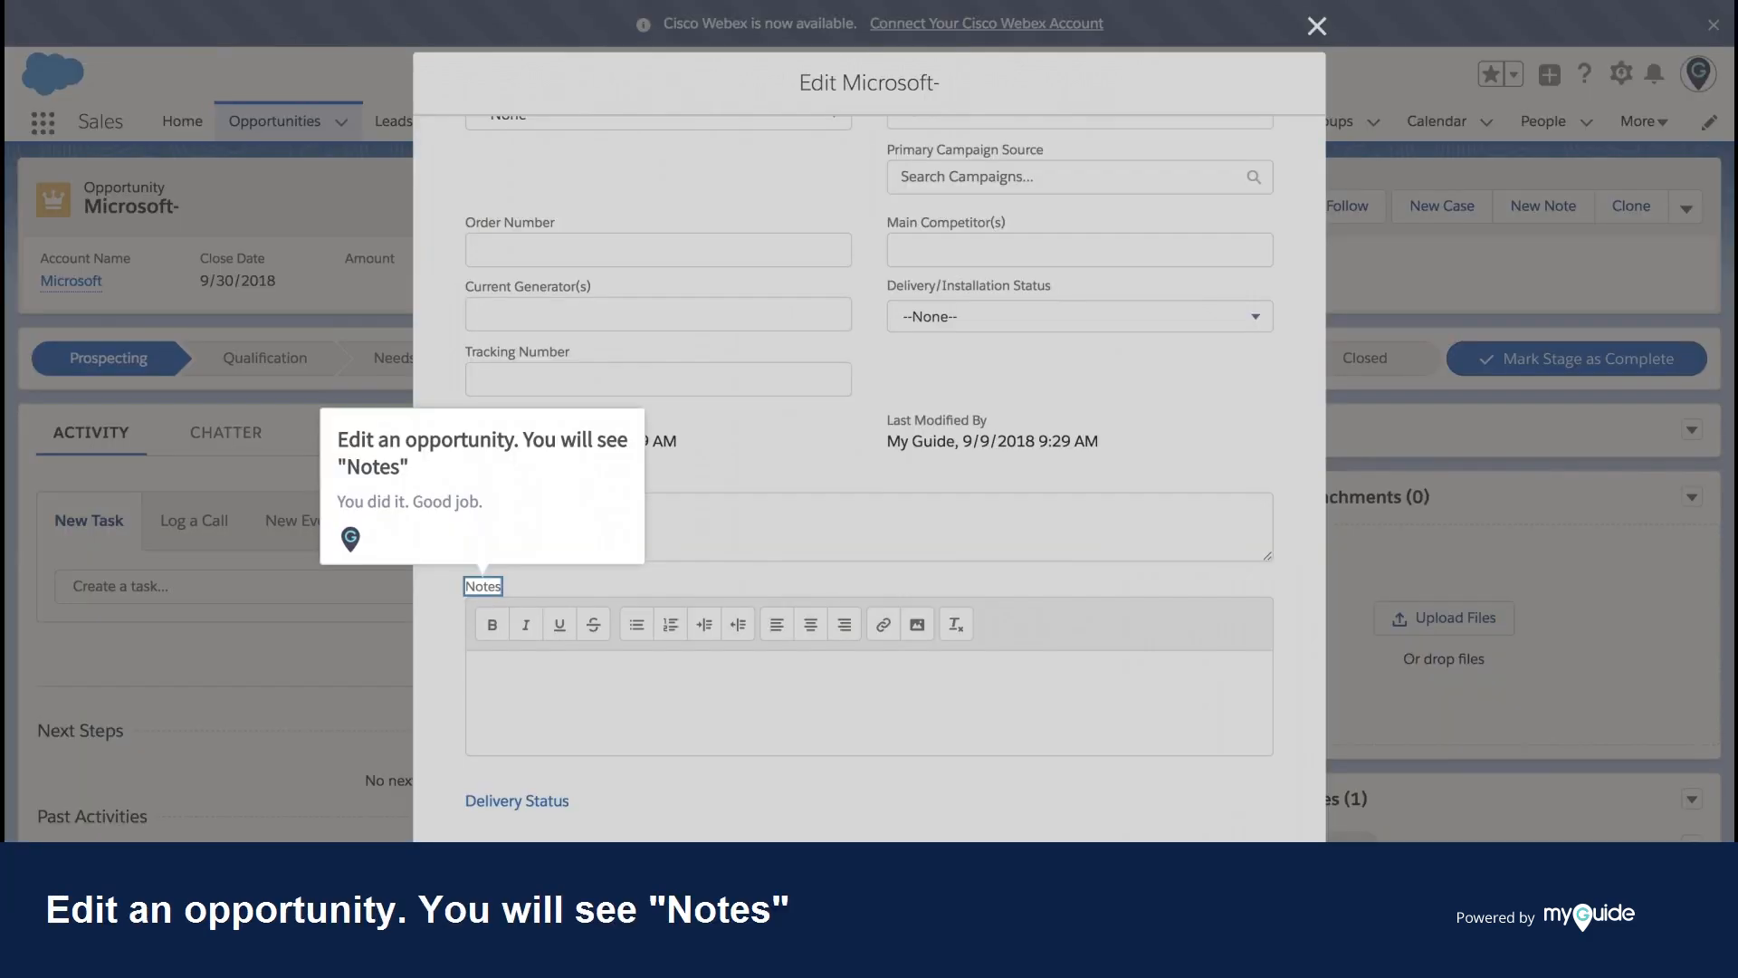